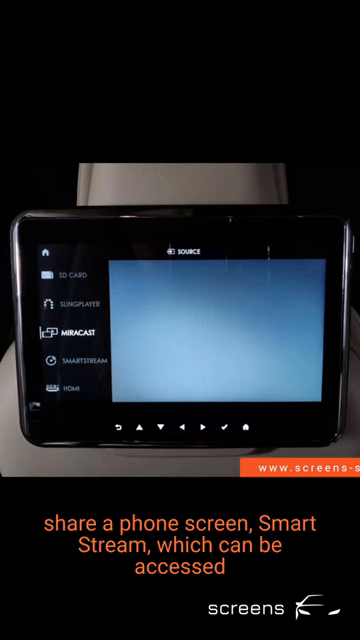
scroll("down", 3)
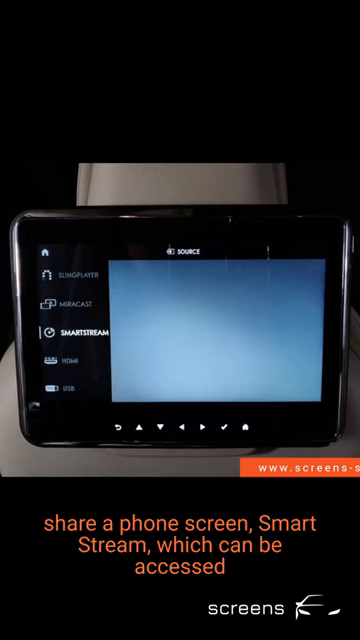